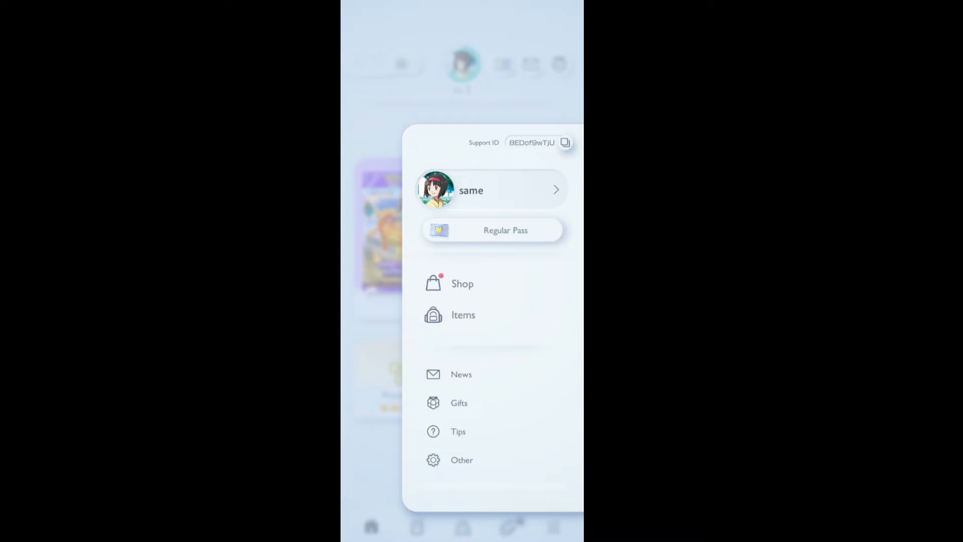
# - Request Return to Title Screen from the Other options, bringing up its confirmation prompt
pyautogui.click(461, 460)
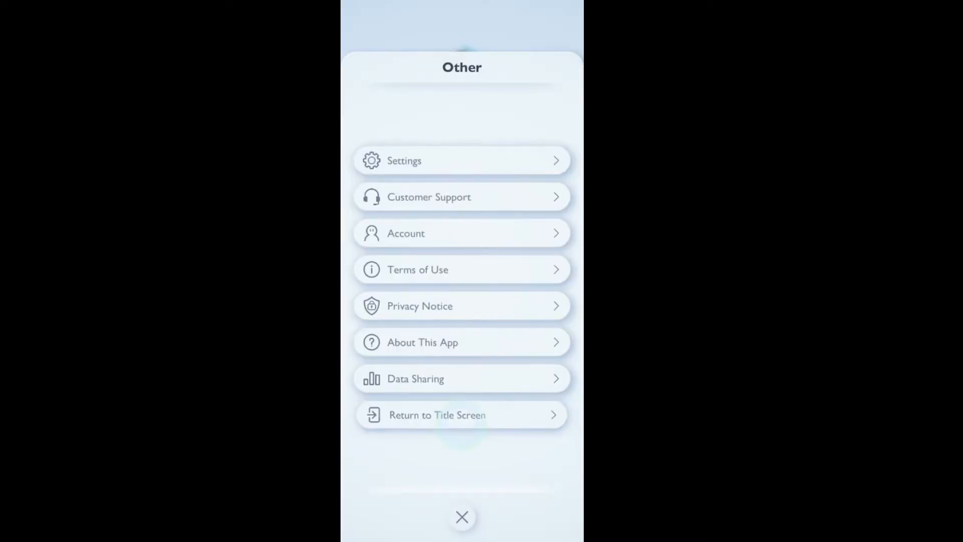
pyautogui.click(462, 414)
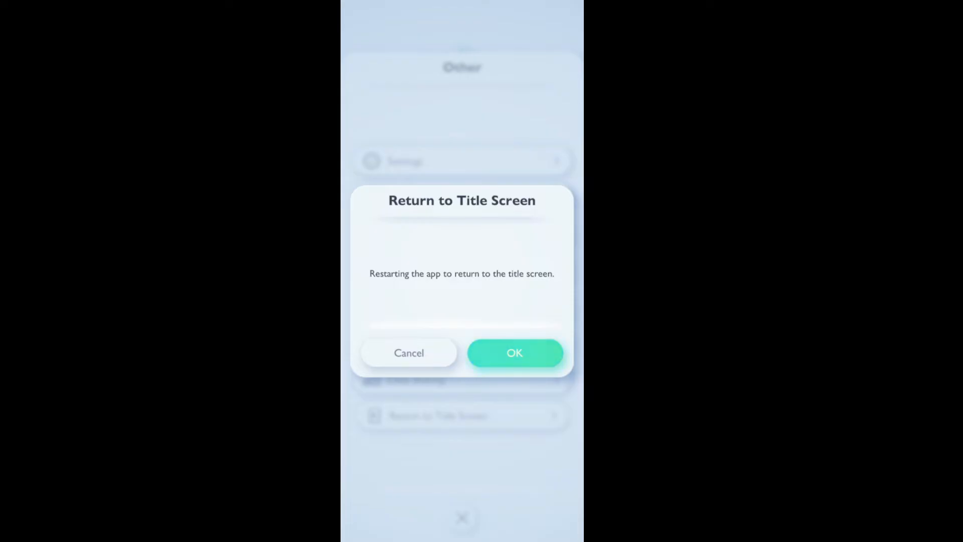
# - Confirm OK so the game restarts and lands back on the title screen
pyautogui.click(514, 352)
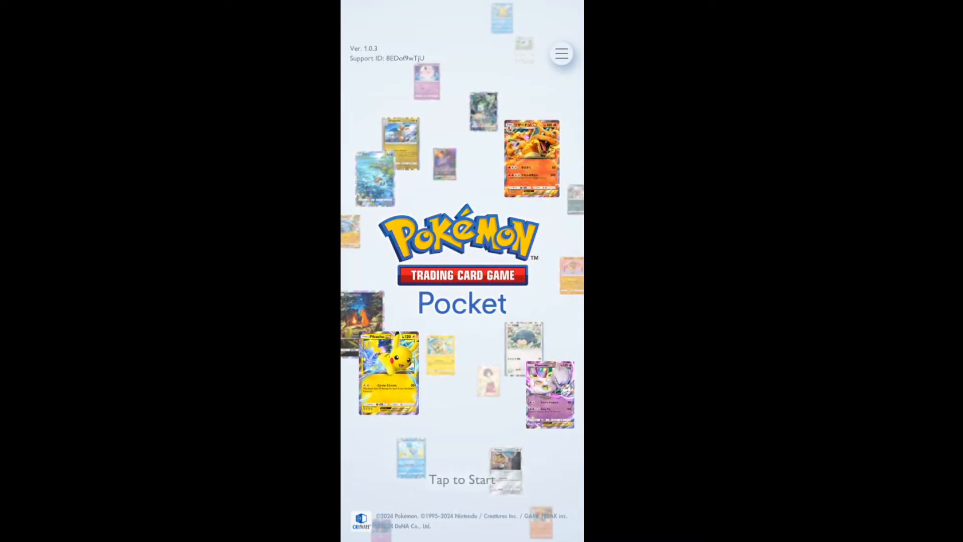
# - Clear the app cache from the title-screen Menu and confirm with OK, keeping save data
pyautogui.click(559, 53)
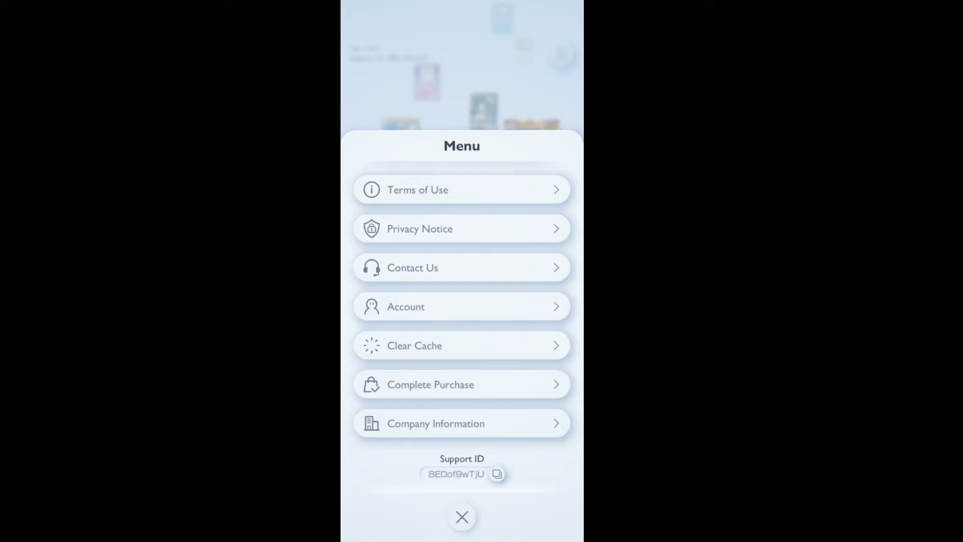
pyautogui.click(461, 346)
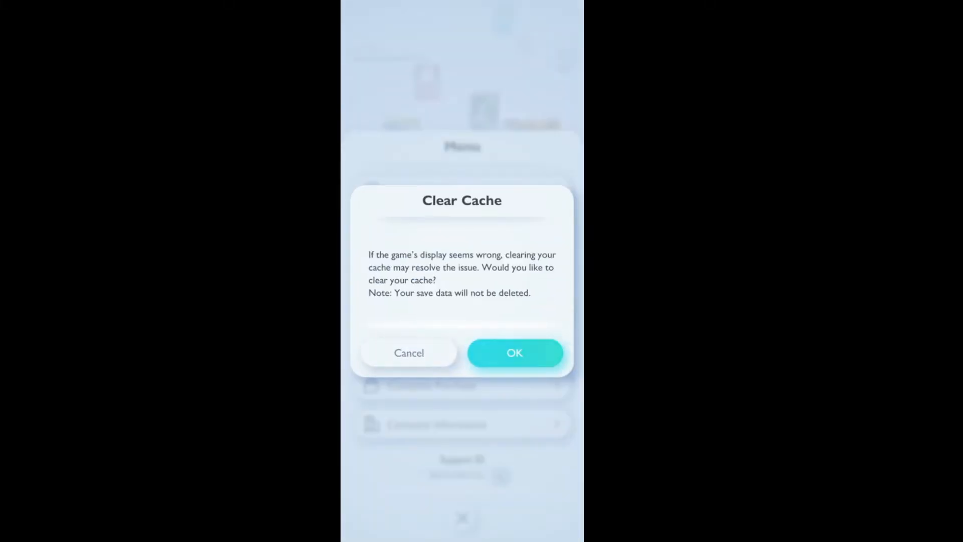
pyautogui.click(514, 352)
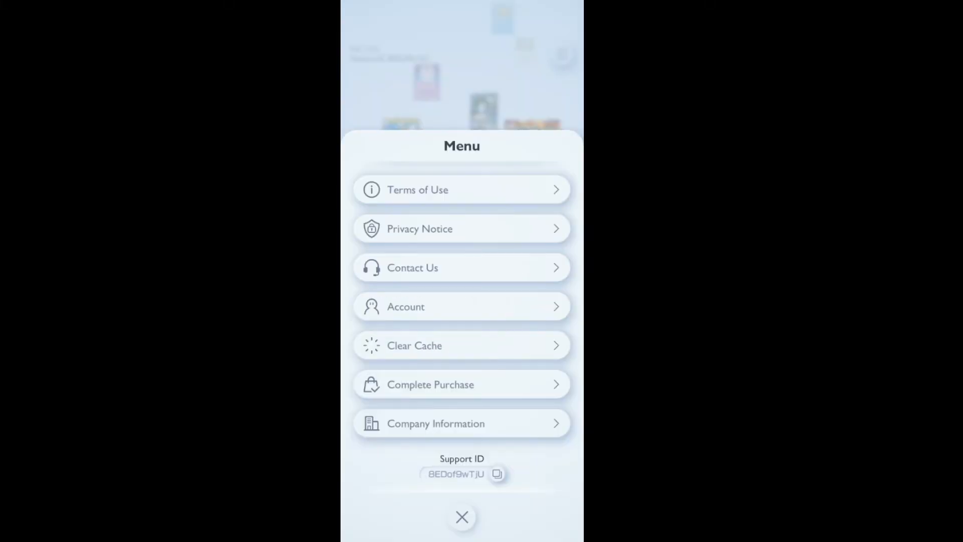